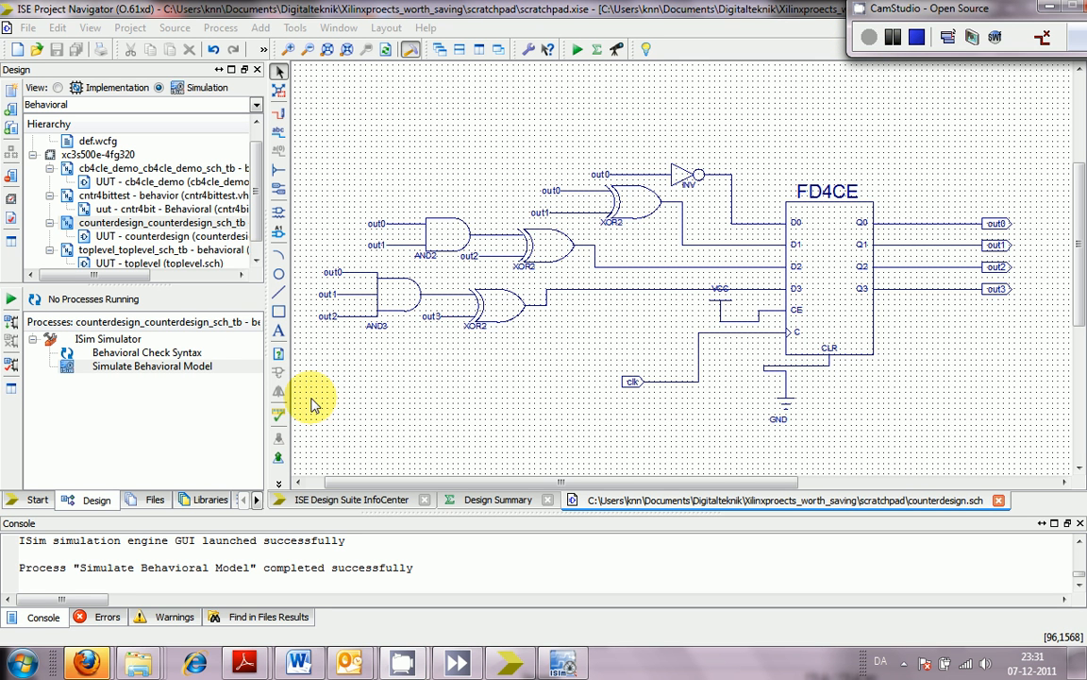
mouse_move(279, 356)
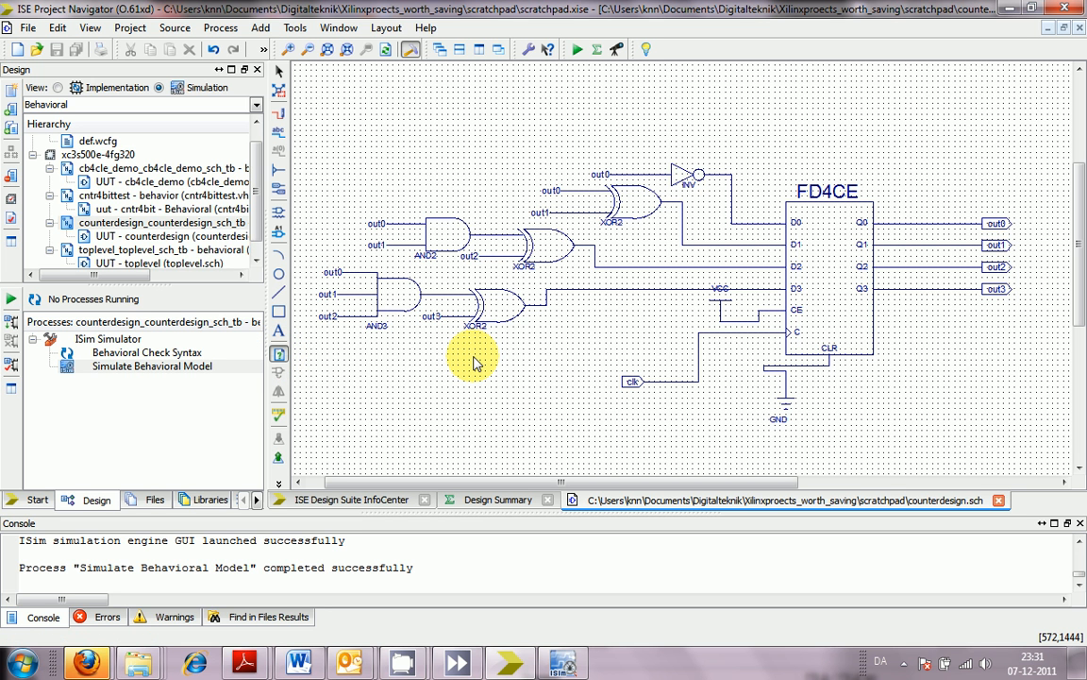
mouse_move(432, 387)
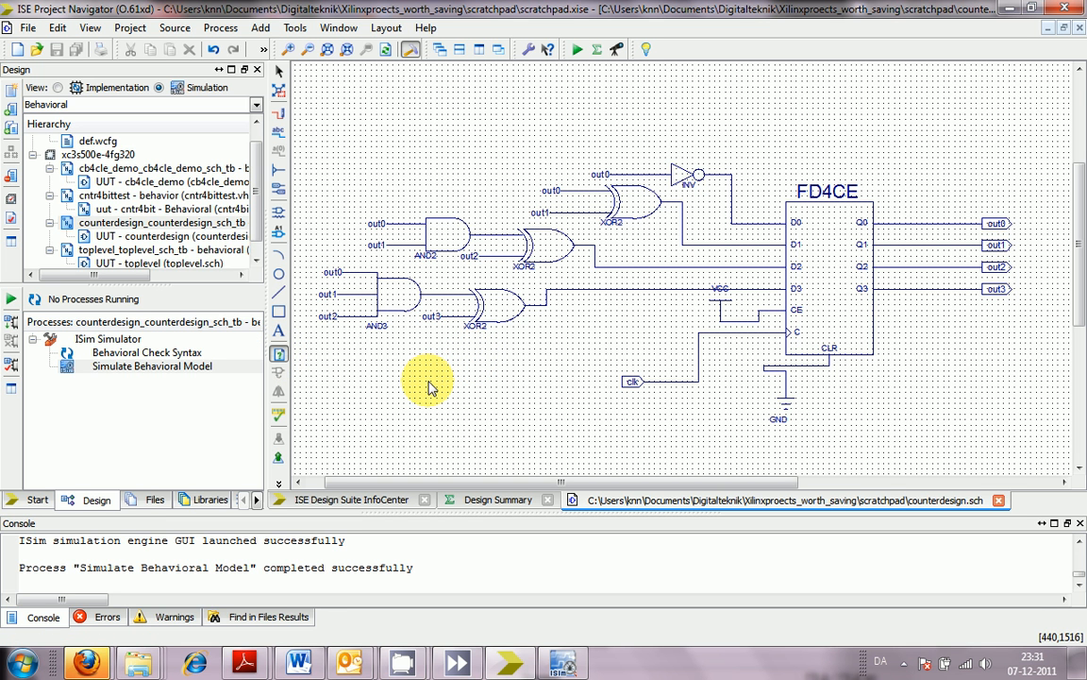
mouse_move(807, 283)
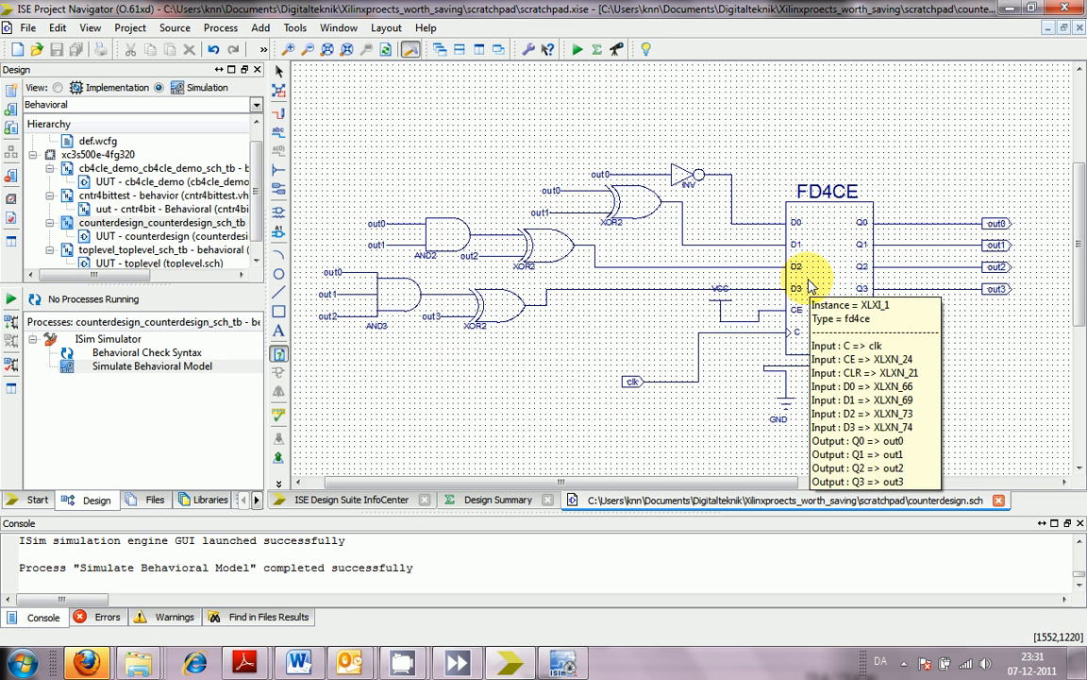
Query the FD4CE counter and list each pin's connected net, e.g. C to clk, Q0 to out0
double_click(797, 278)
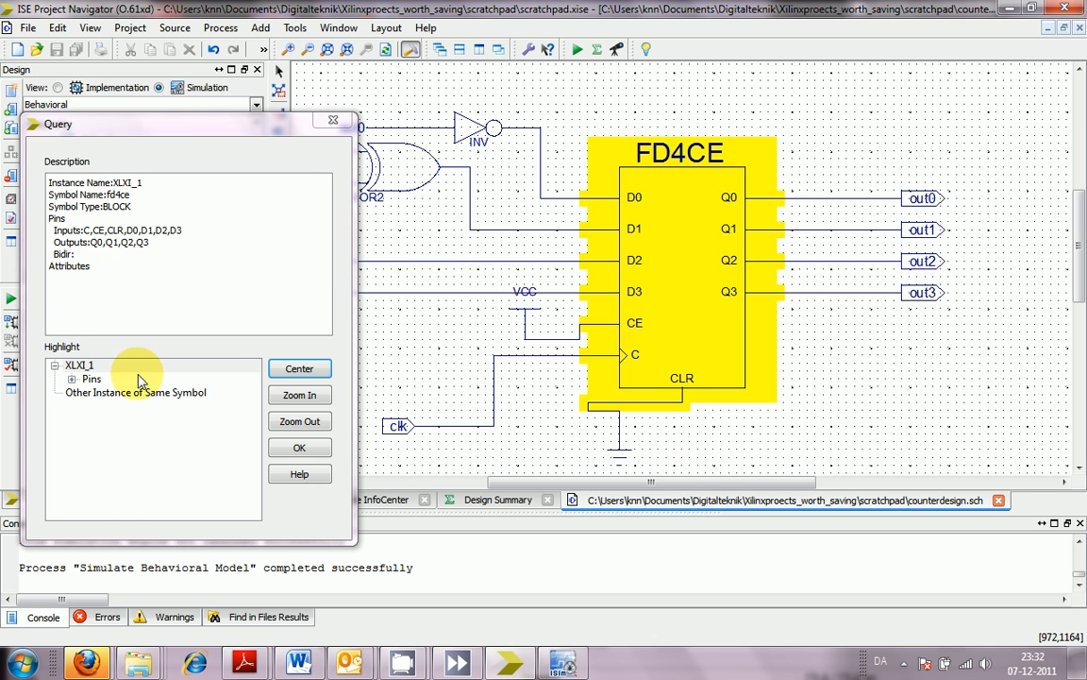
left_click(73, 378)
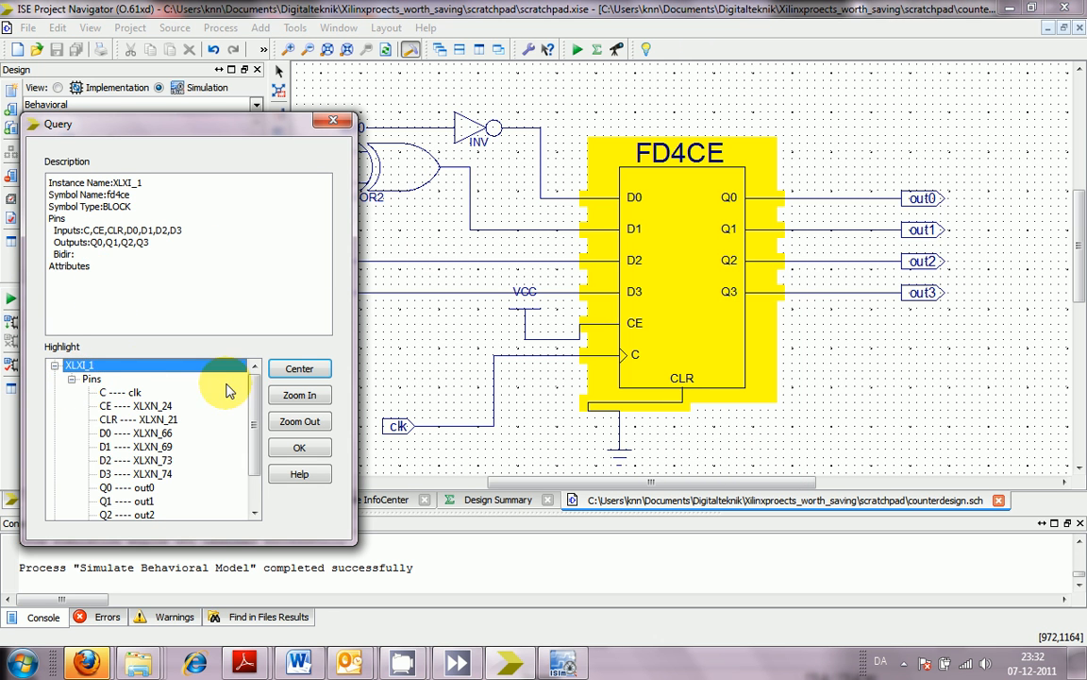
scroll("down", 3)
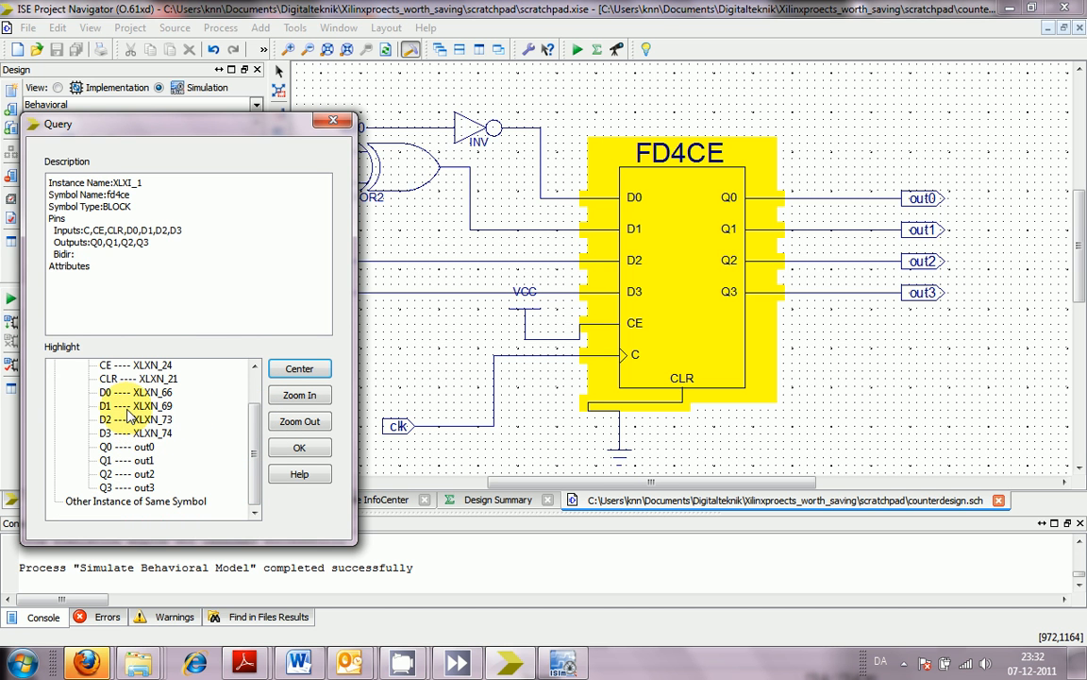
mouse_move(112, 468)
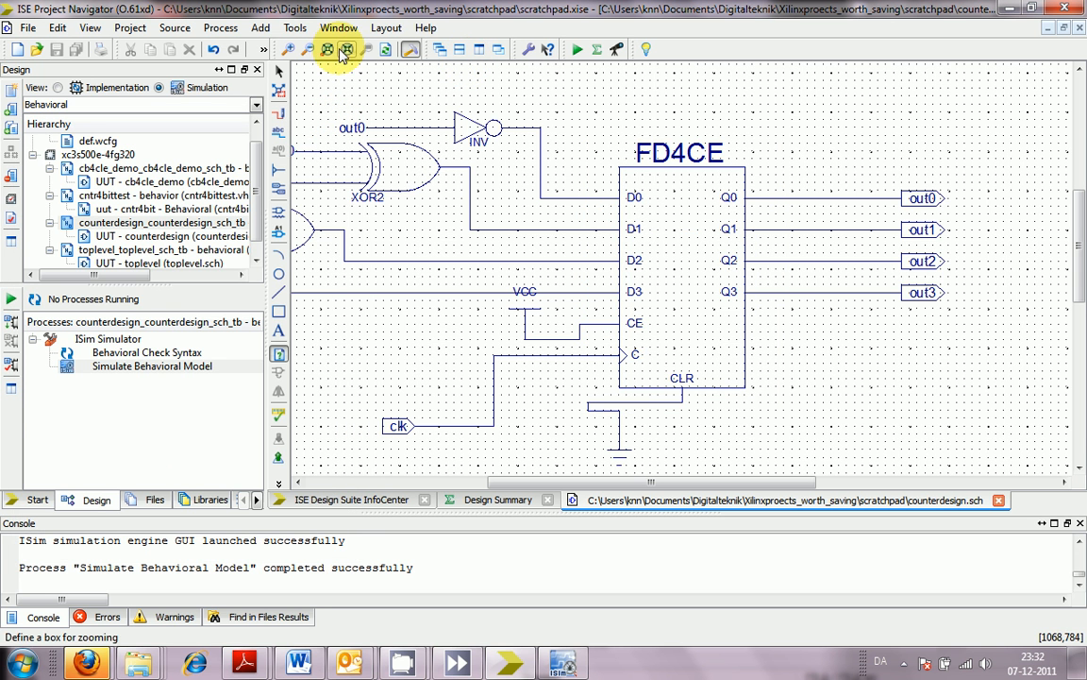
Zoom to full view to show the entire counter schematic
left_click(311, 49)
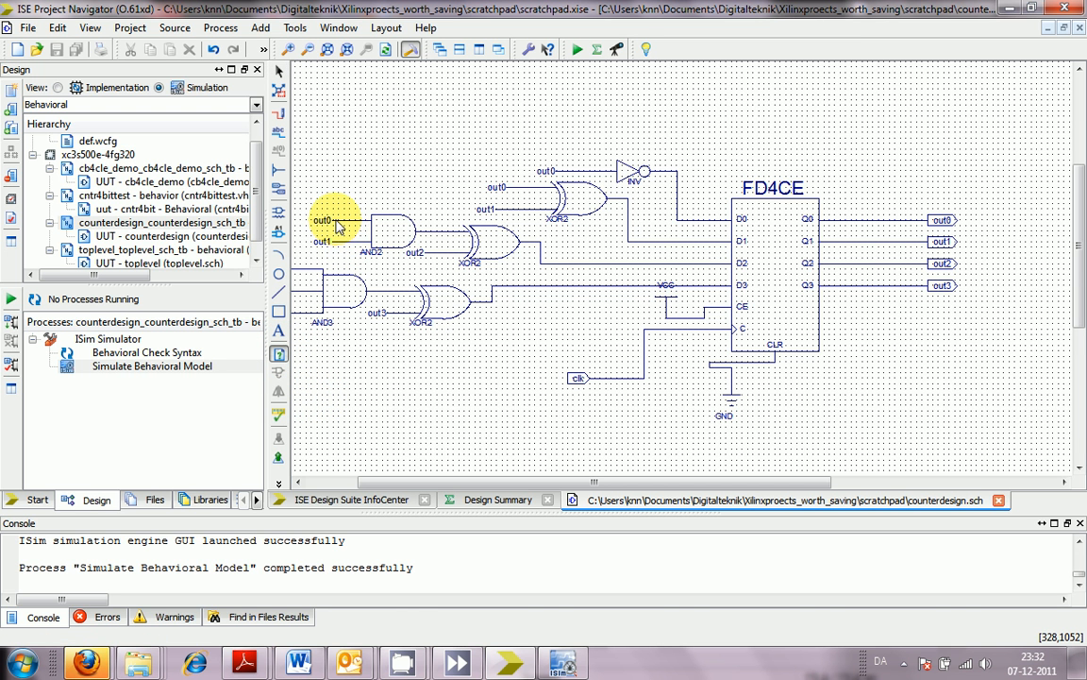
Highlight the out0 net from source Q0 to its gate loads, then dismiss its query
left_click(324, 220)
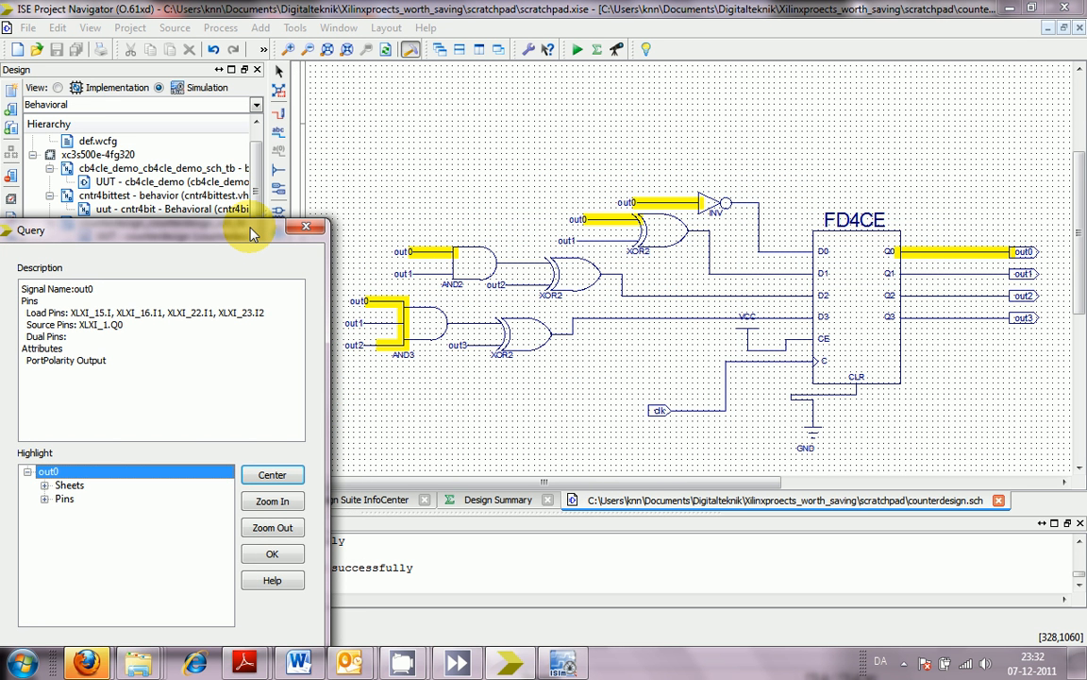
mouse_move(750, 308)
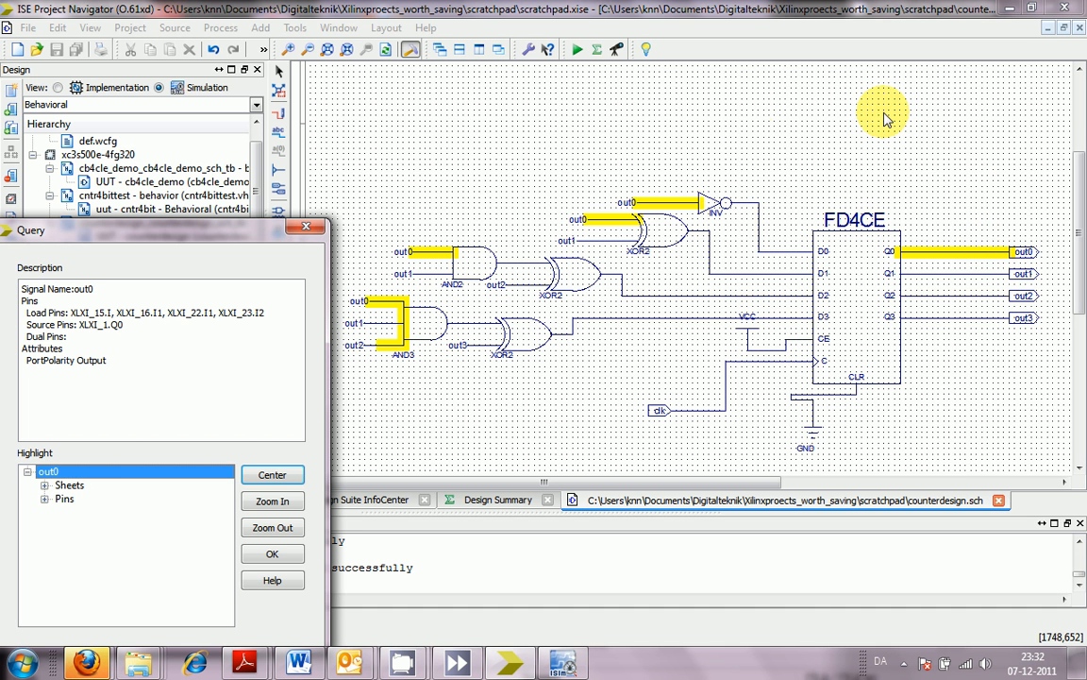
mouse_move(548, 224)
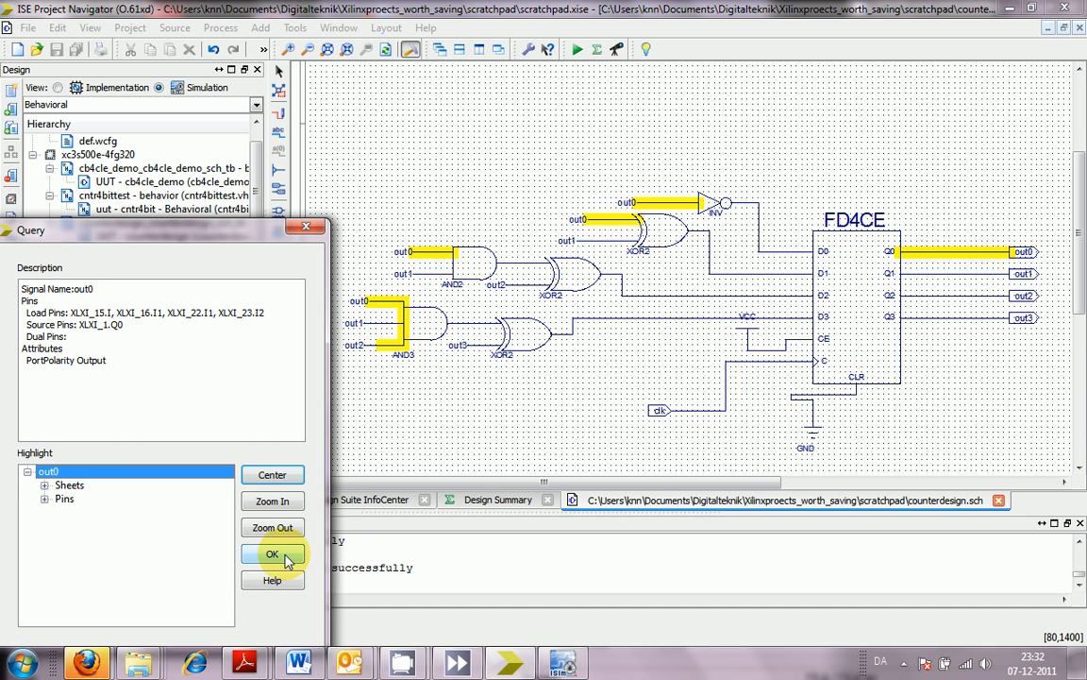
left_click(273, 553)
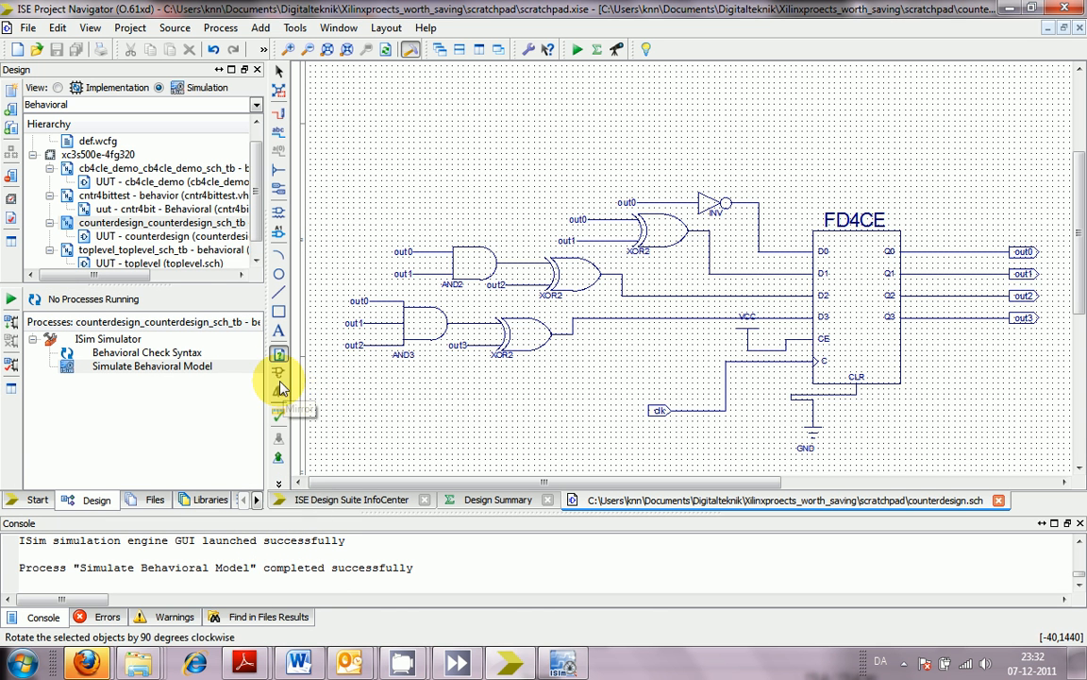
mouse_move(891, 275)
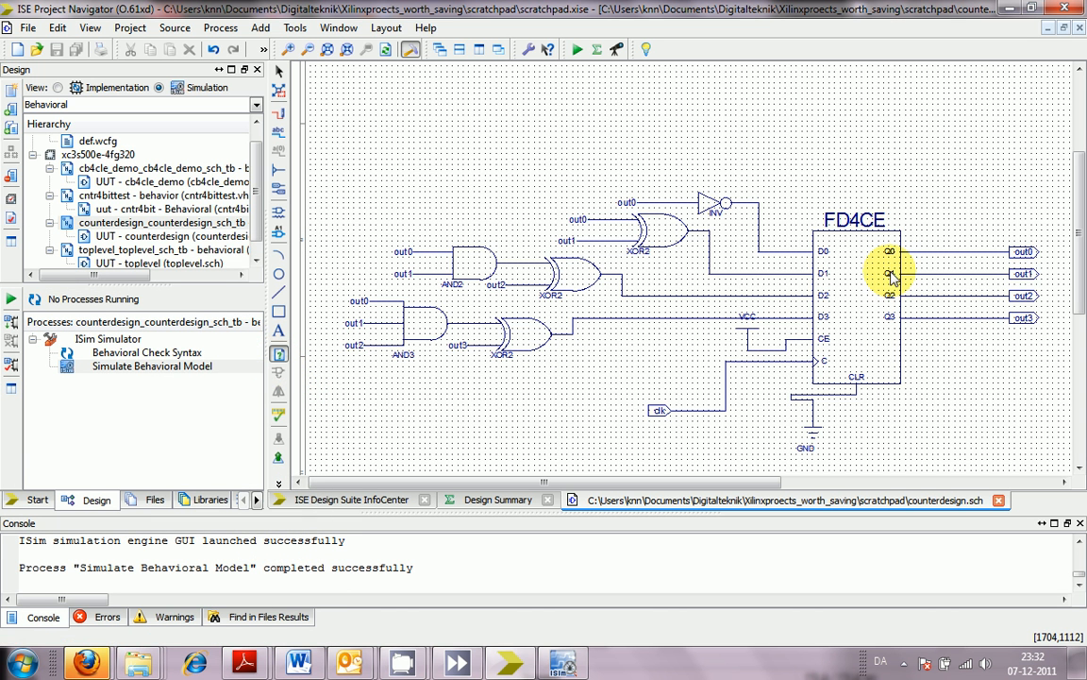
mouse_move(944, 282)
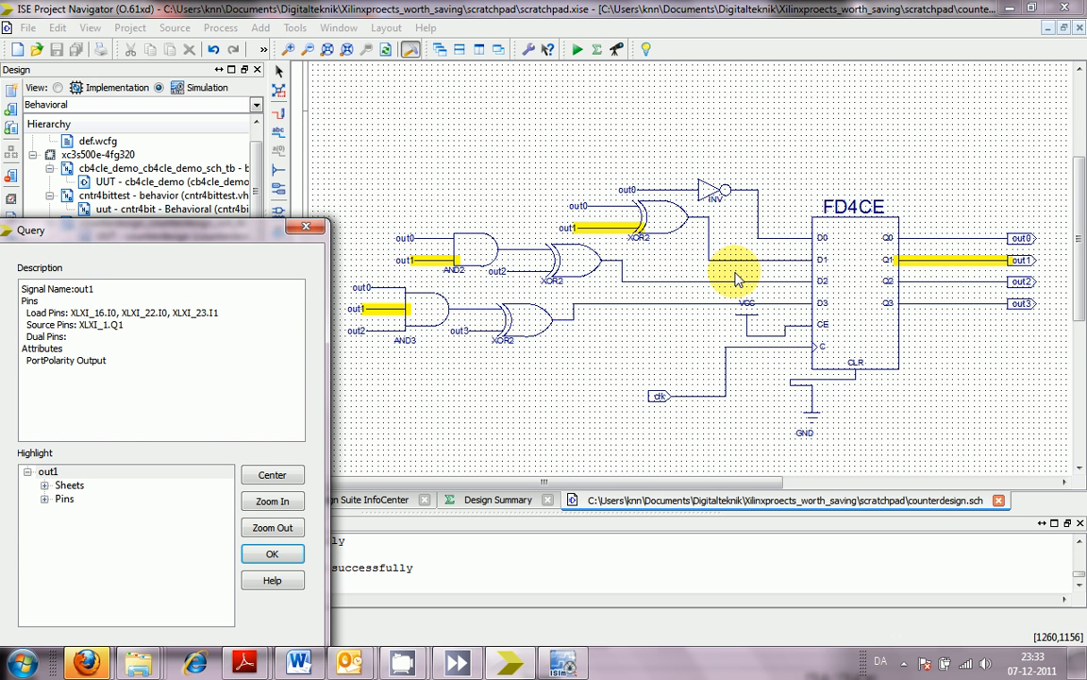
mouse_move(712, 144)
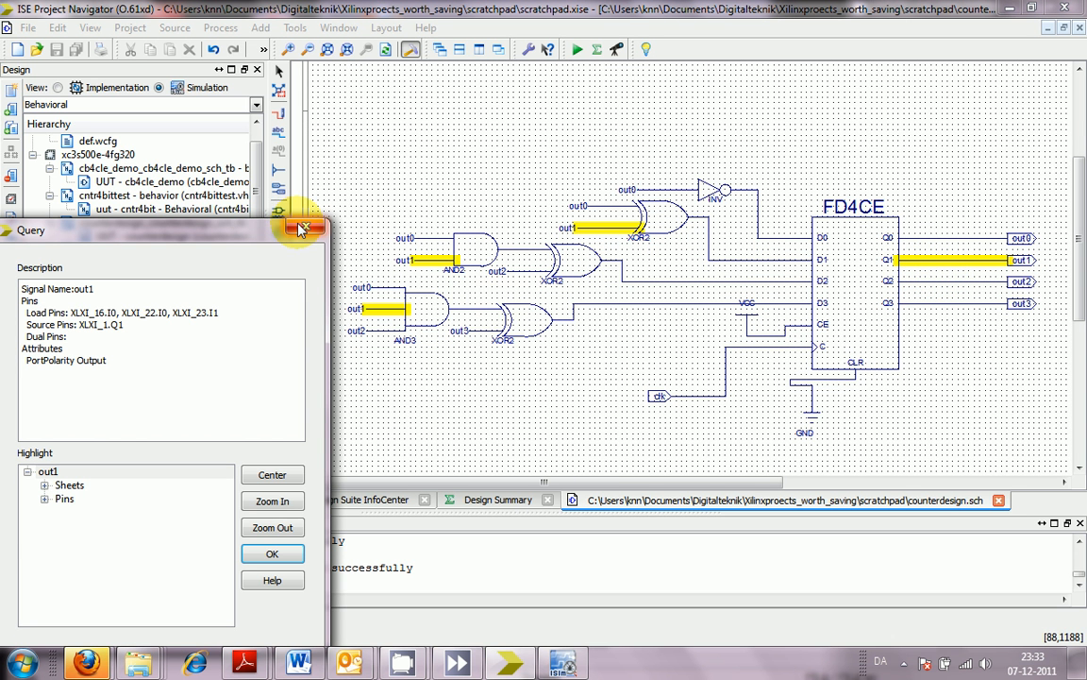
Close the out1 net query showing source Q1 and three gate loads
left_click(272, 553)
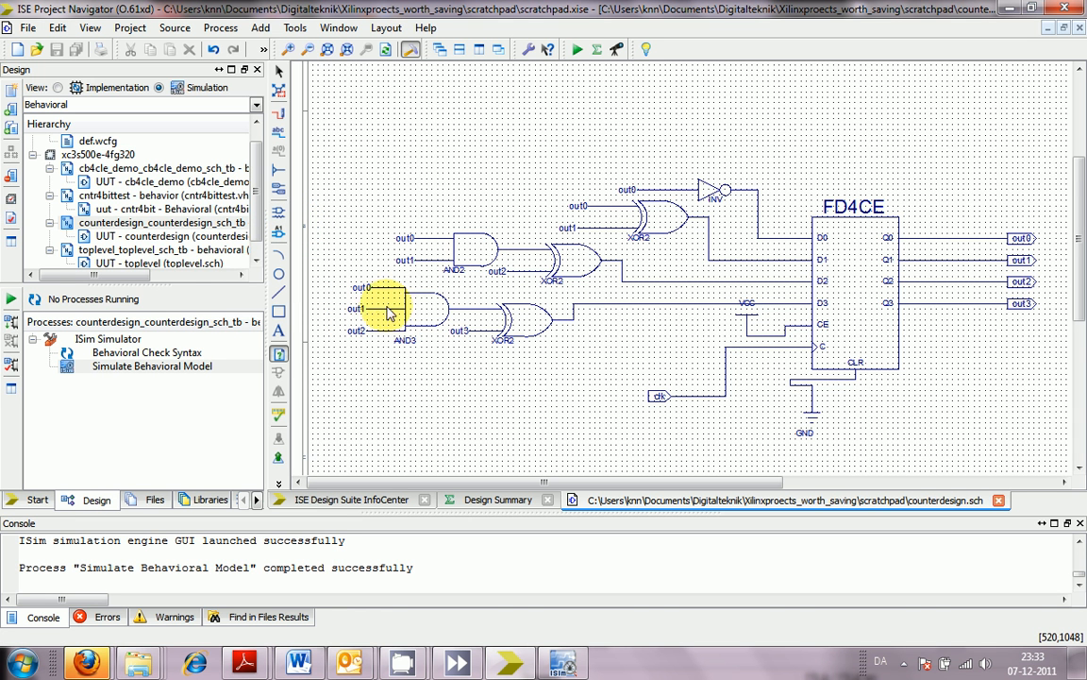